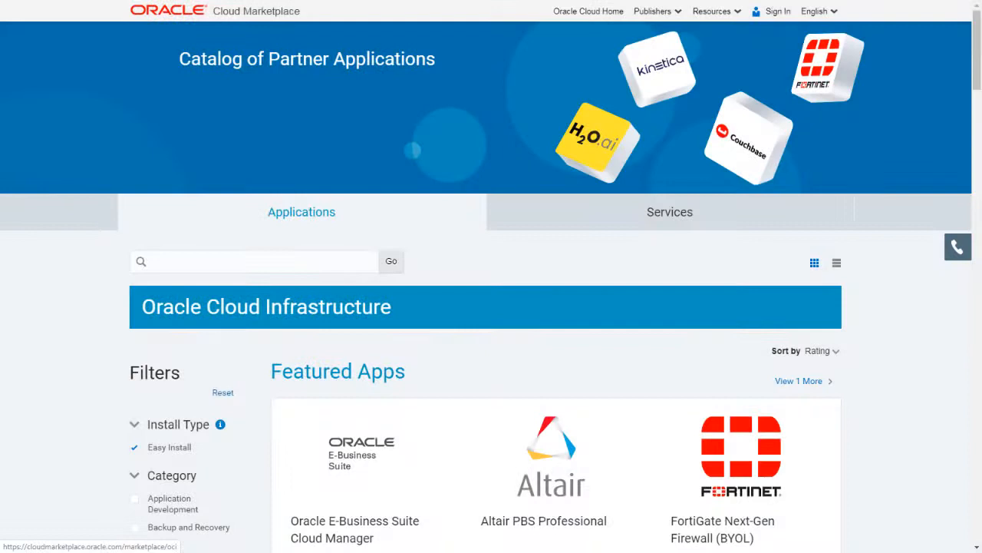
pyautogui.moveTo(492, 276)
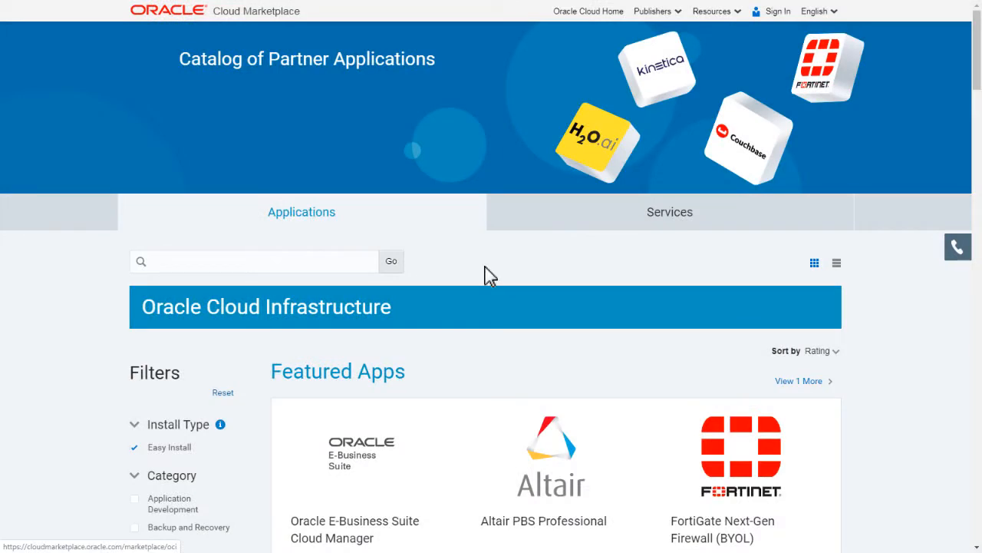
pyautogui.moveTo(309, 274)
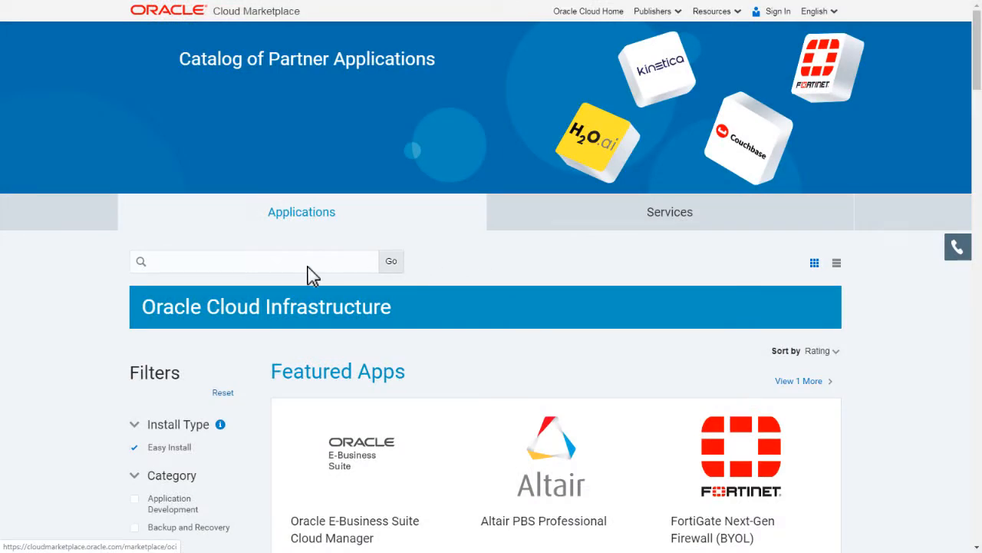
# Search the marketplace catalog for "identity management".
pyautogui.click(253, 261)
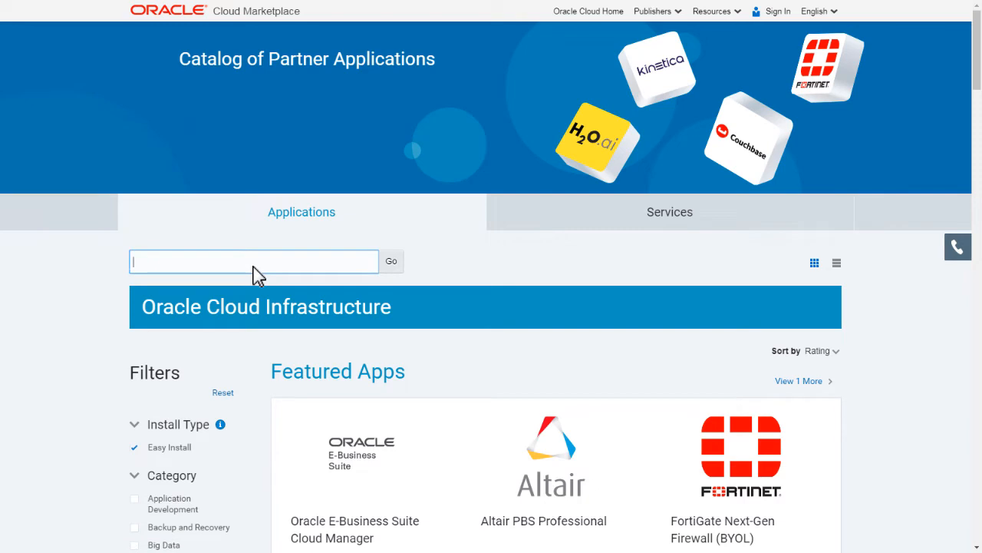
pyautogui.write('identity management')
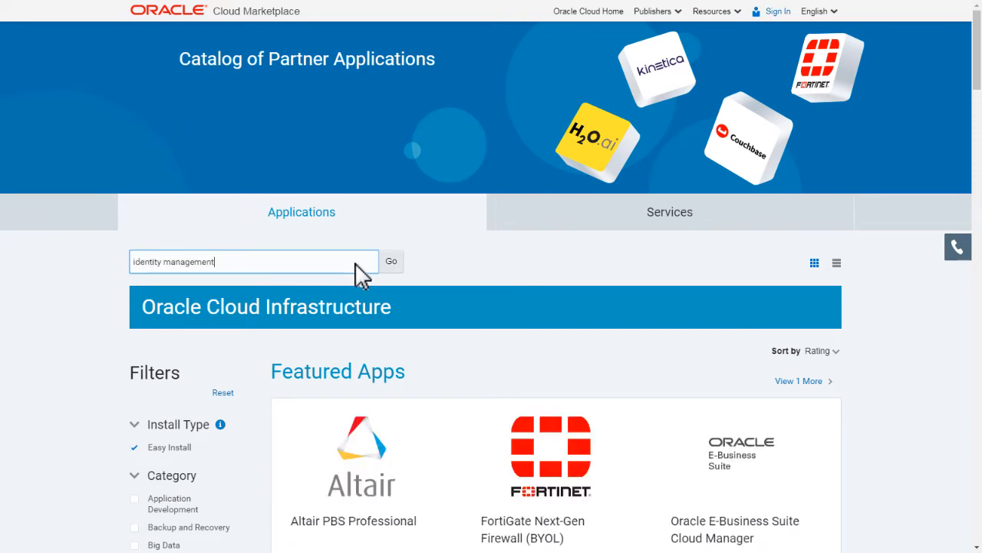
pyautogui.click(390, 261)
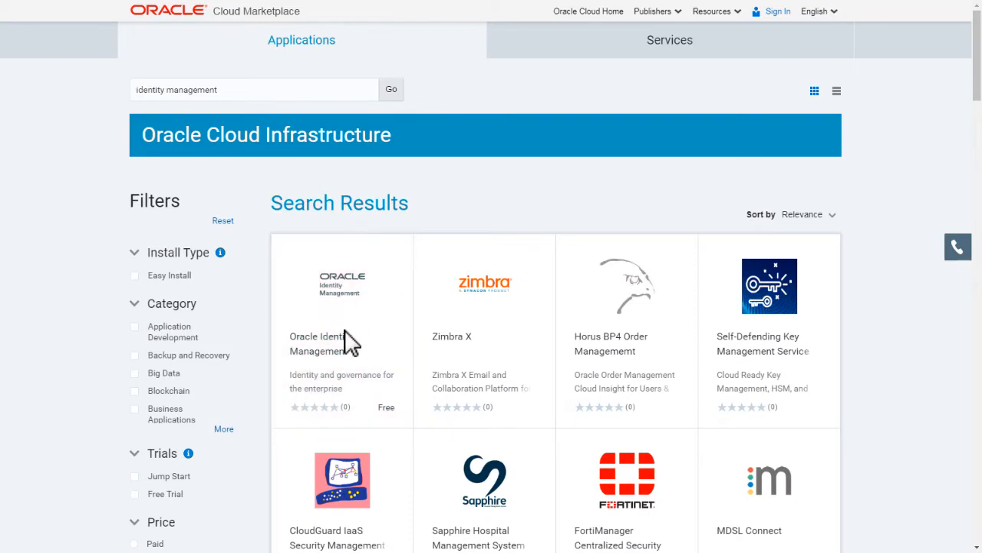
# View the Oracle Identity Management listing and review its usage instructions.
pyautogui.click(316, 344)
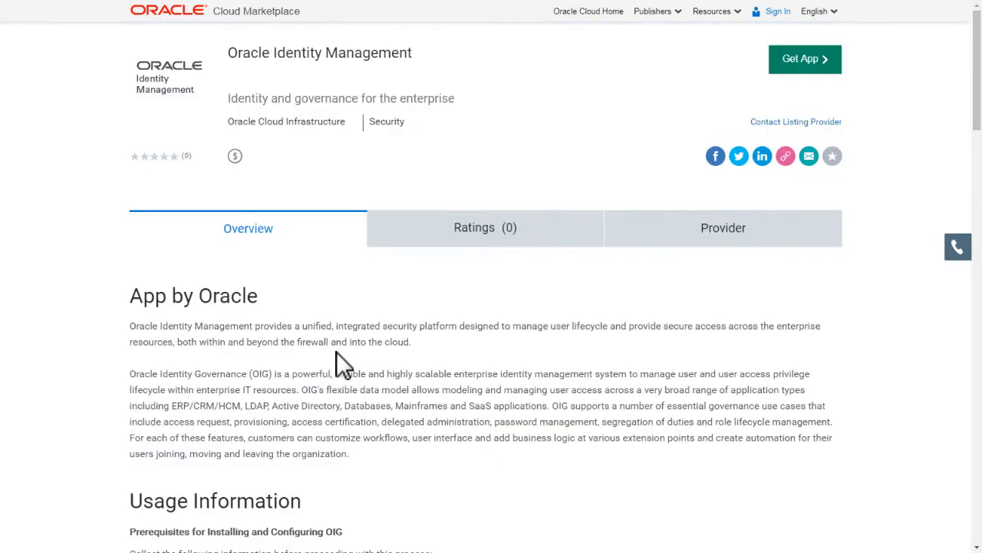
pyautogui.moveTo(314, 367)
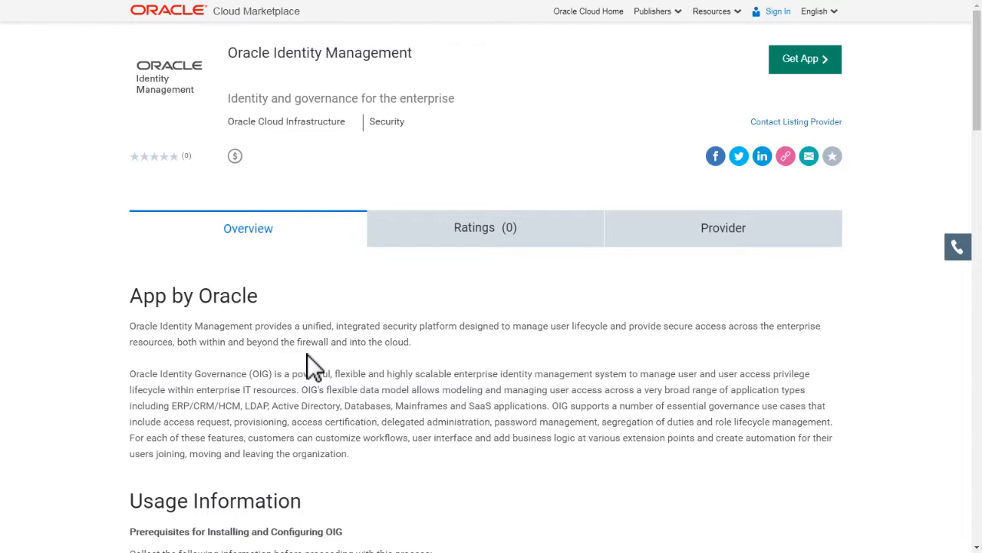
pyautogui.scroll(-3)
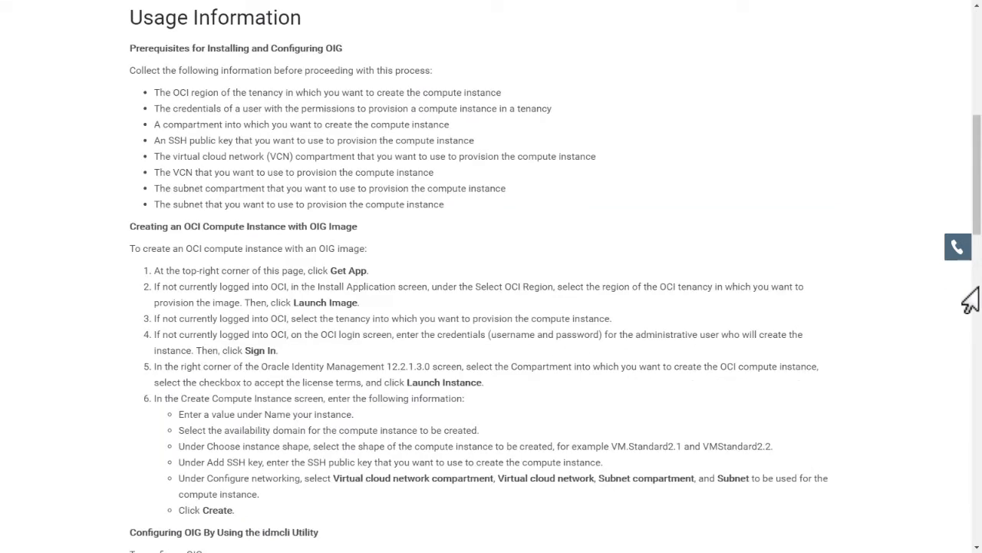
pyautogui.scroll(-3)
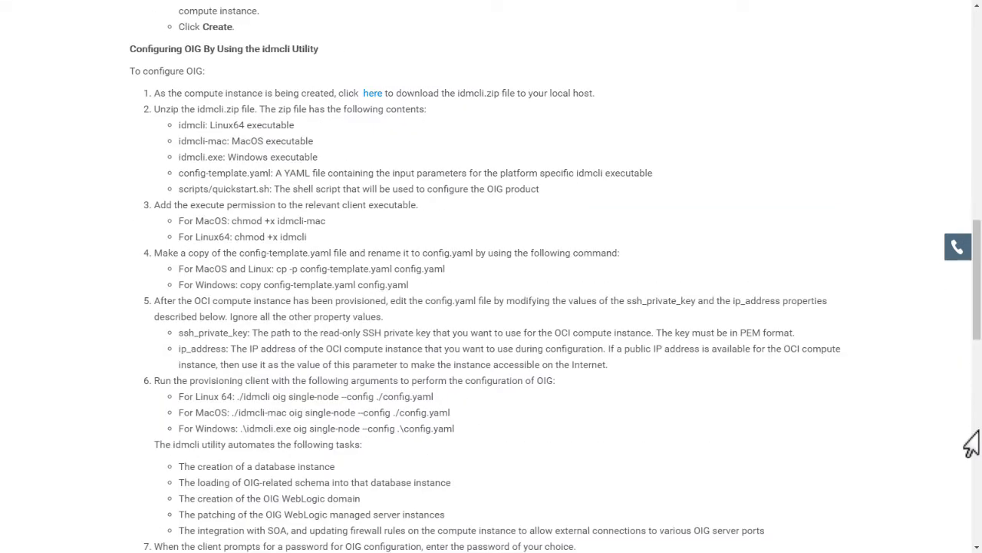
pyautogui.scroll(-3)
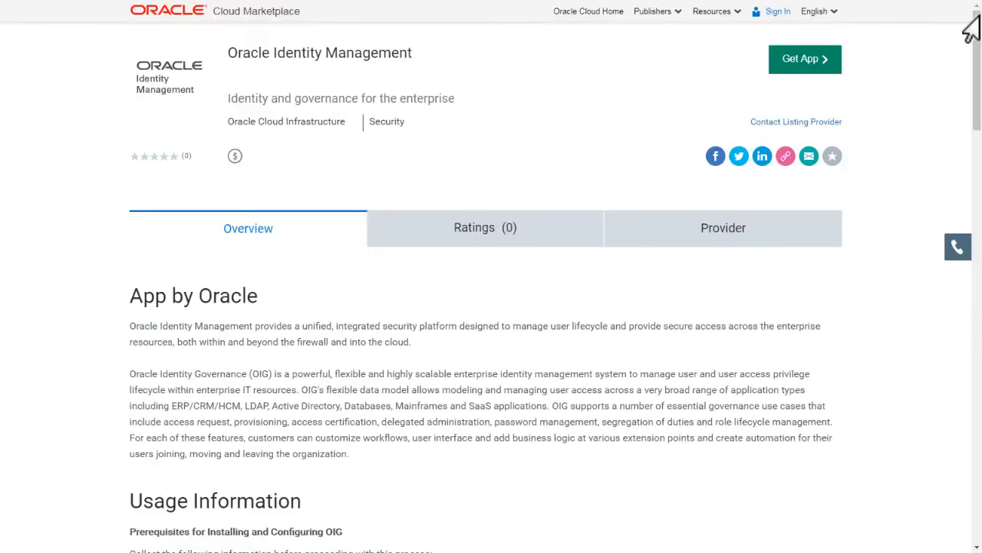
# Start Get App for Oracle Identity Management with US East (Ashburn) as the OCI region.
pyautogui.click(805, 59)
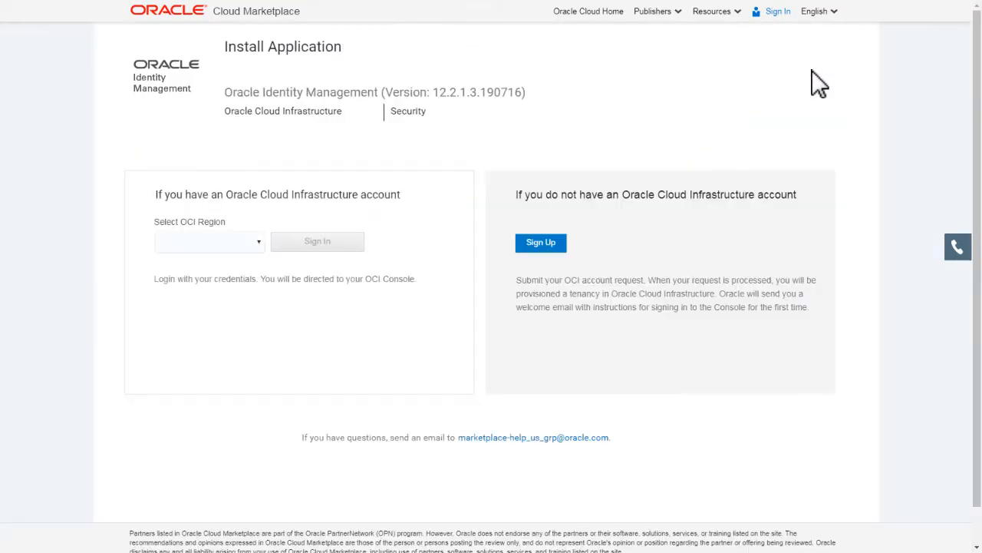
pyautogui.moveTo(694, 119)
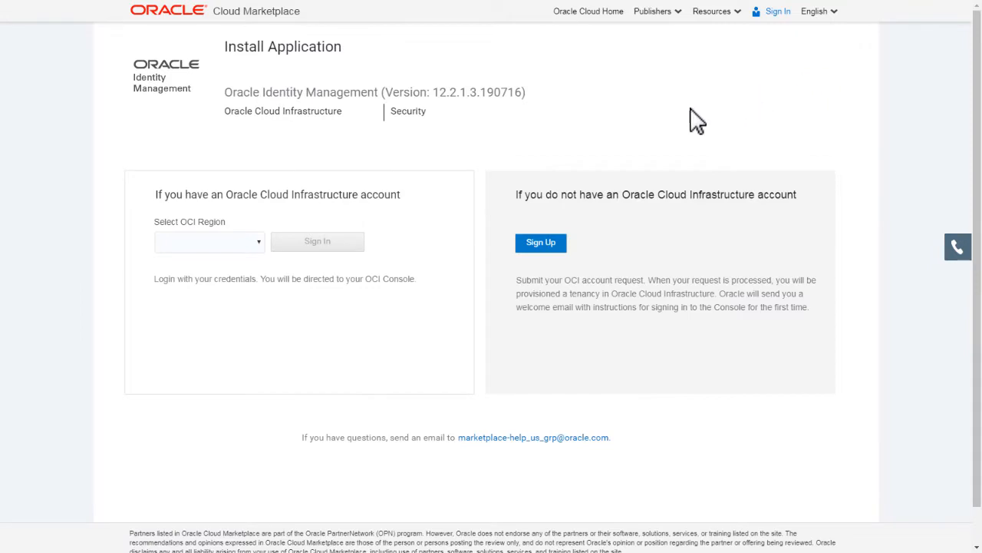
pyautogui.click(209, 241)
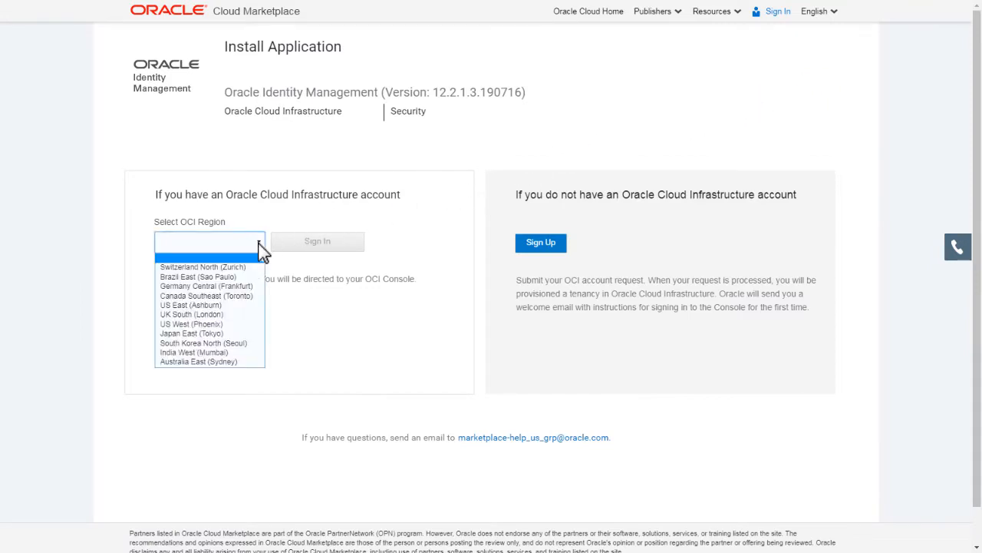
pyautogui.moveTo(238, 300)
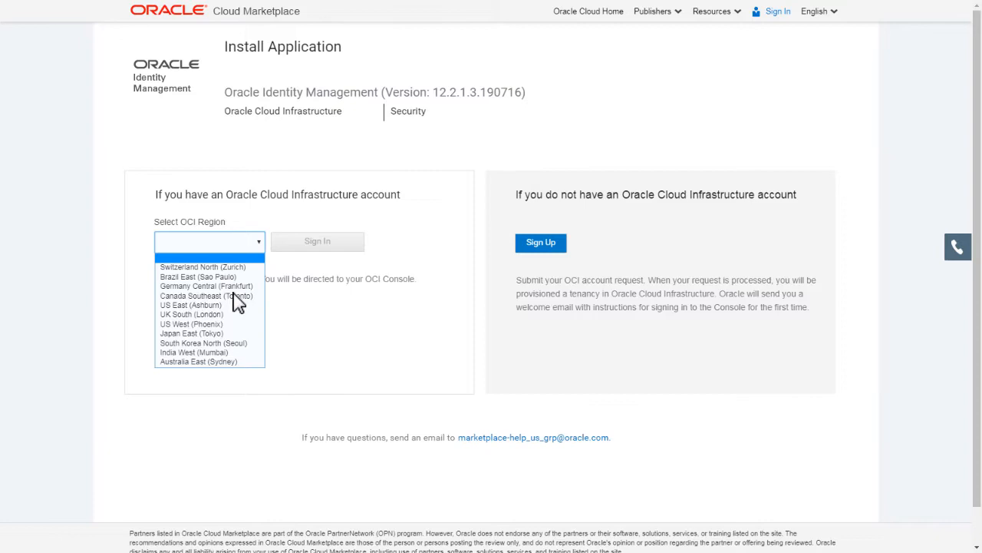
pyautogui.click(191, 304)
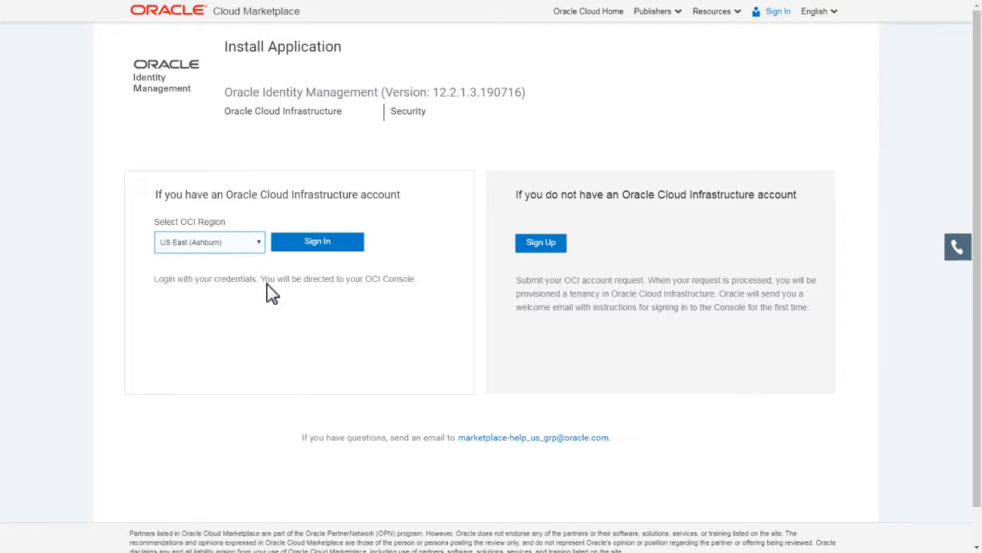
# Sign in to OCI with cloud tenant "oid" and user name "clouduser".
pyautogui.click(316, 241)
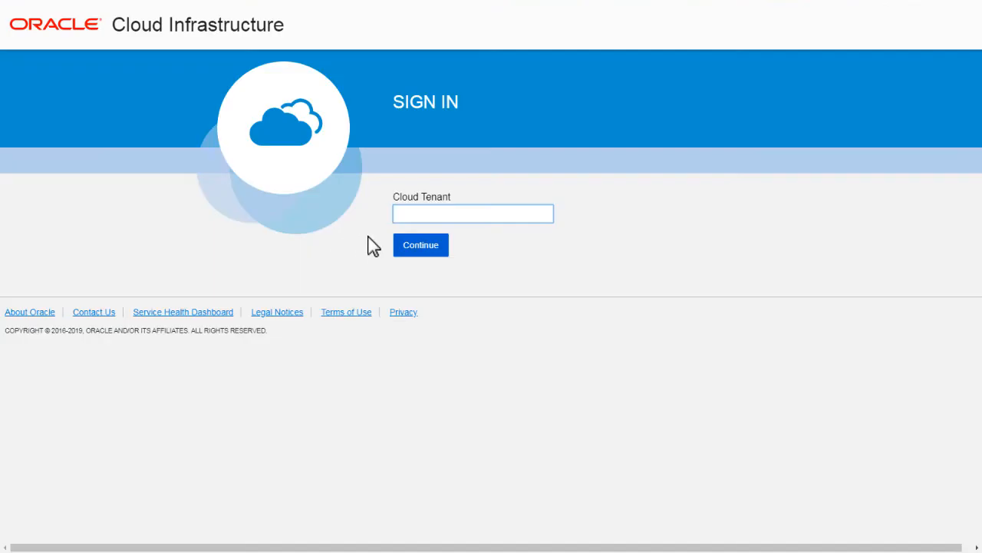
pyautogui.write('oid')
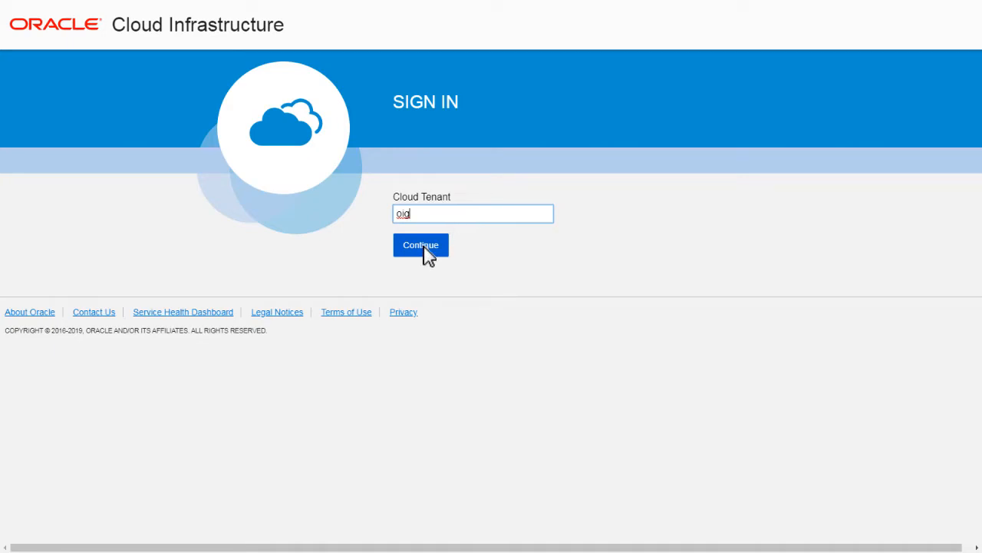
pyautogui.click(420, 245)
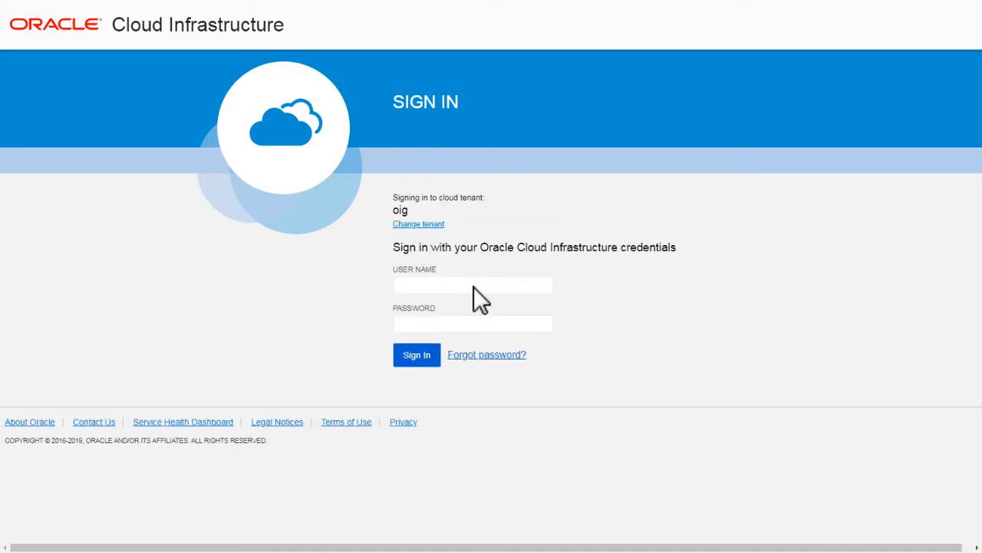
pyautogui.write('clouduser')
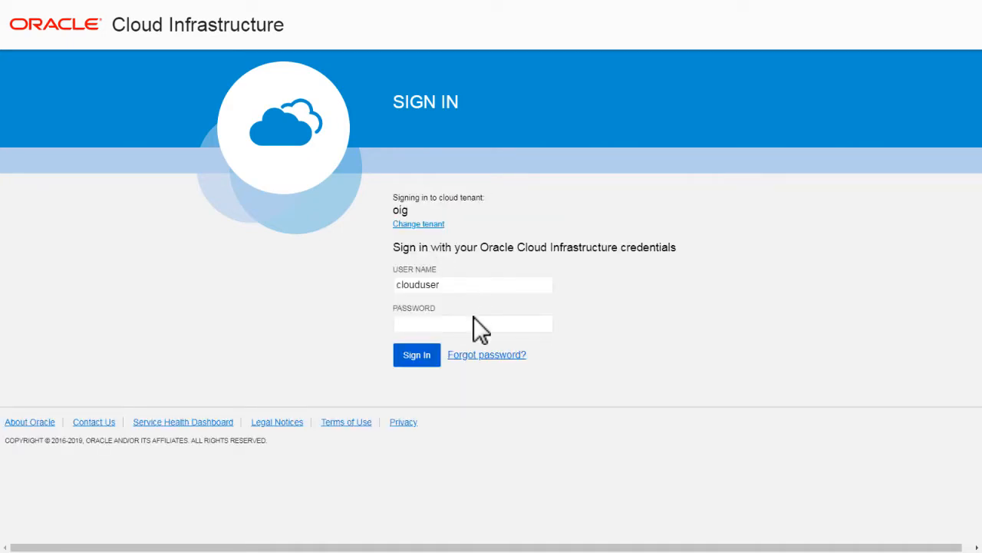
pyautogui.click(418, 355)
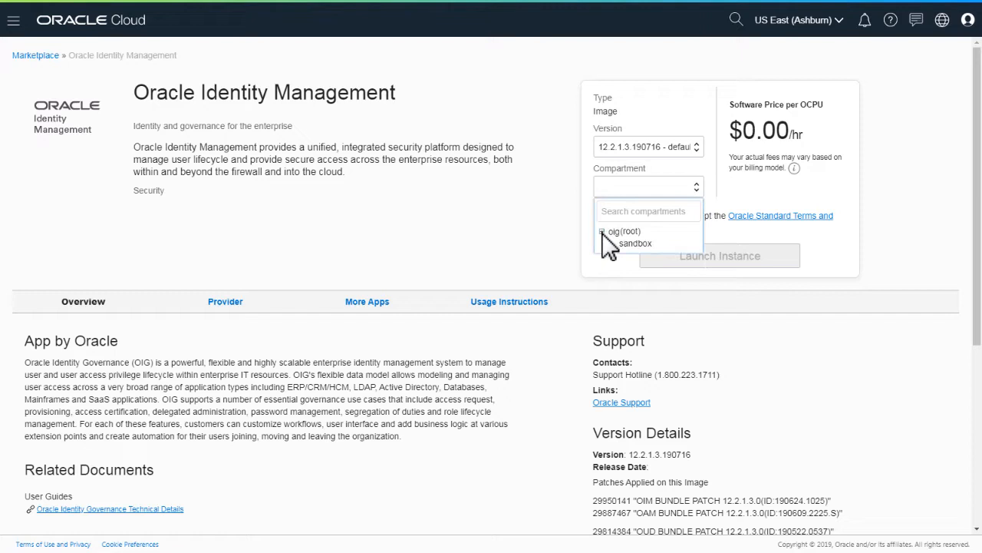
# Launch a compute instance from the image in the oig (root) compartment.
pyautogui.click(635, 243)
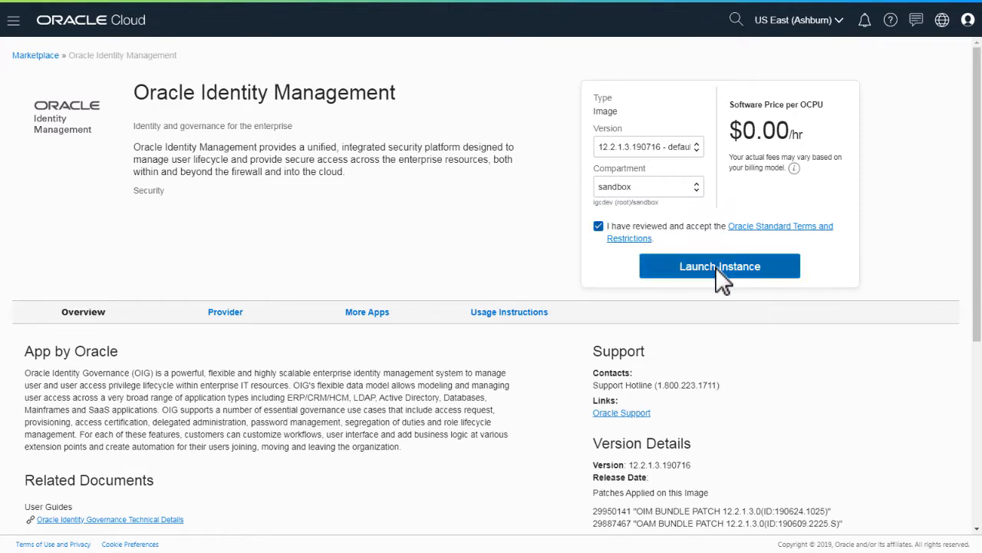
pyautogui.click(718, 266)
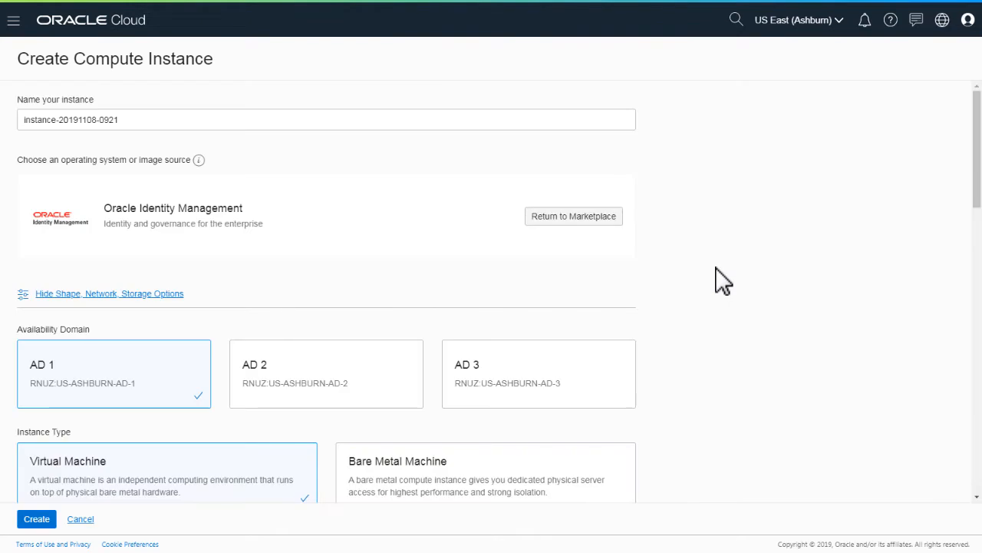
# Name the new compute instance oig_on_oci.
pyautogui.write('oig_on_oci')
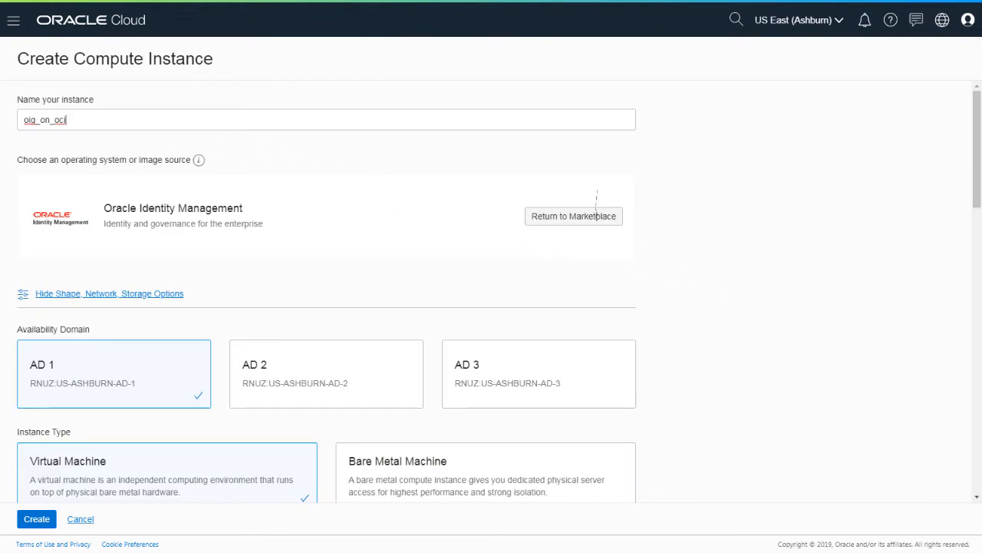
pyautogui.scroll(-3)
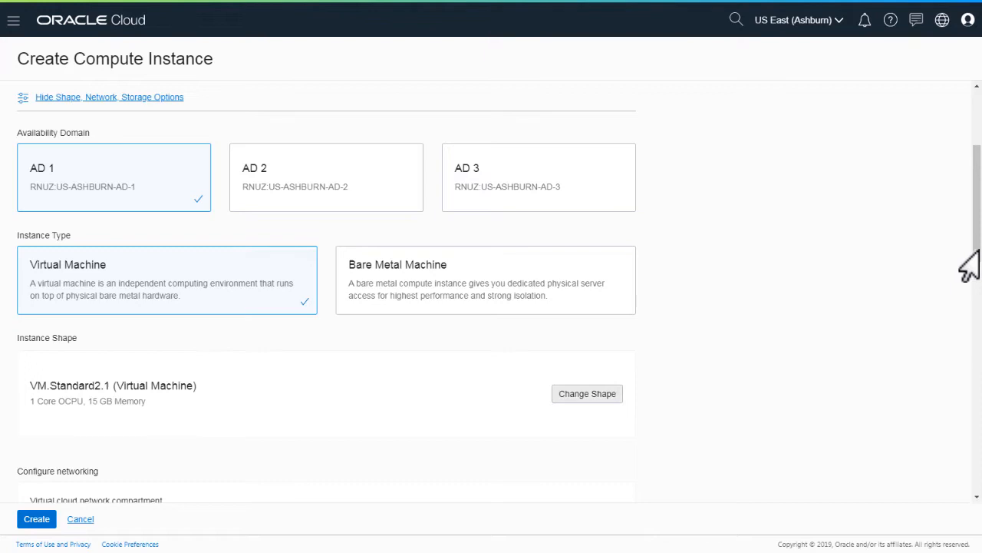
# Change the instance shape to VM.Standard2.2 (2 OCPUs, 30 GB memory).
pyautogui.click(586, 393)
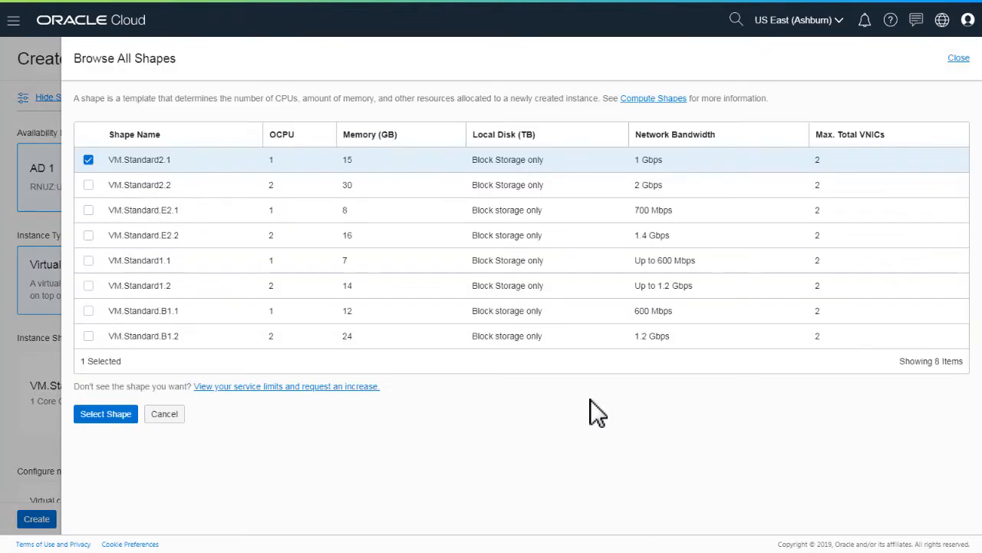
pyautogui.moveTo(95, 198)
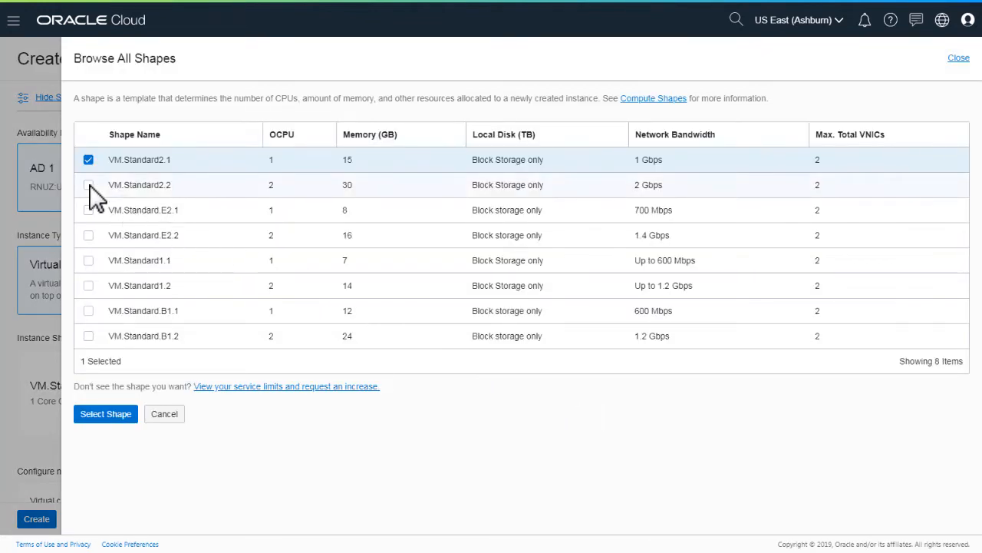
pyautogui.click(89, 185)
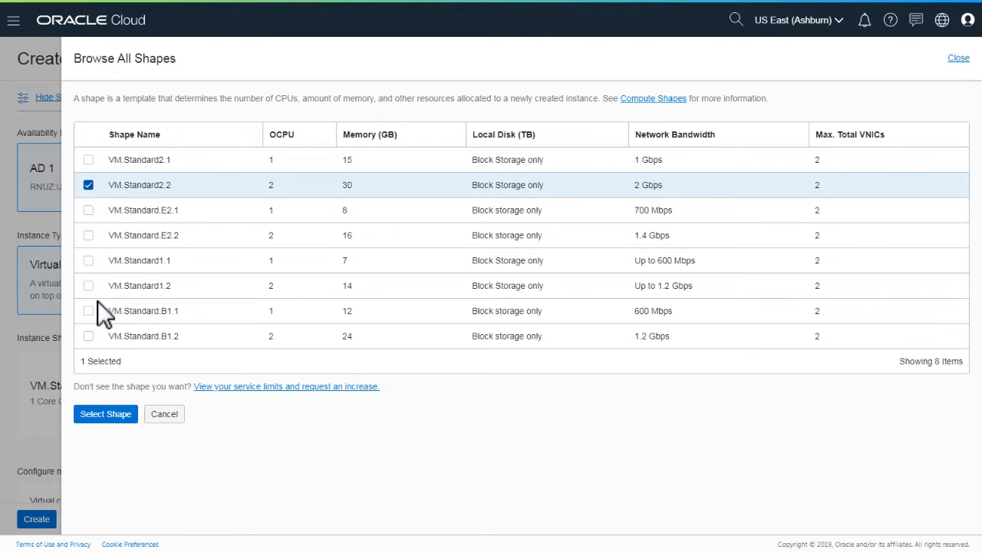
pyautogui.click(105, 415)
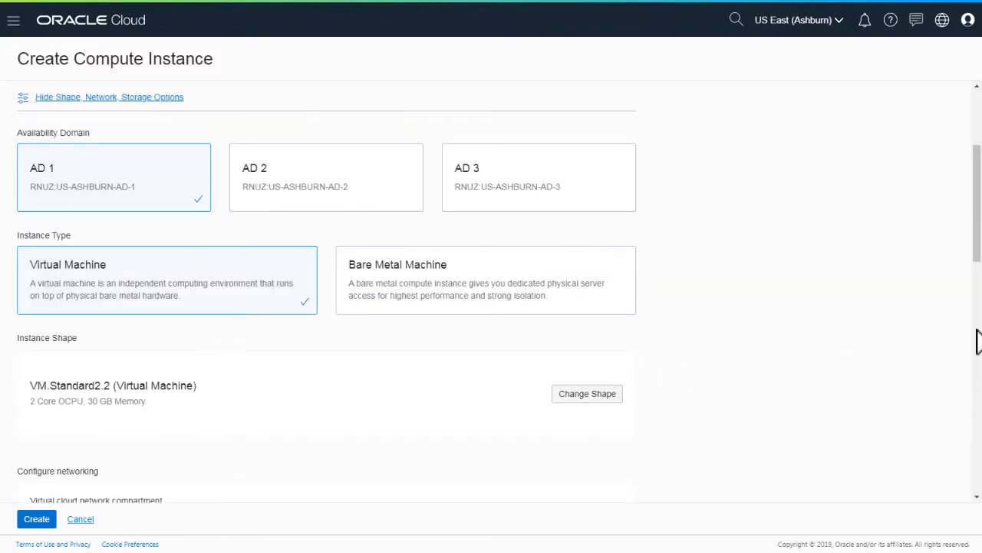
# Set the virtual cloud network compartment to Networks.
pyautogui.scroll(-3)
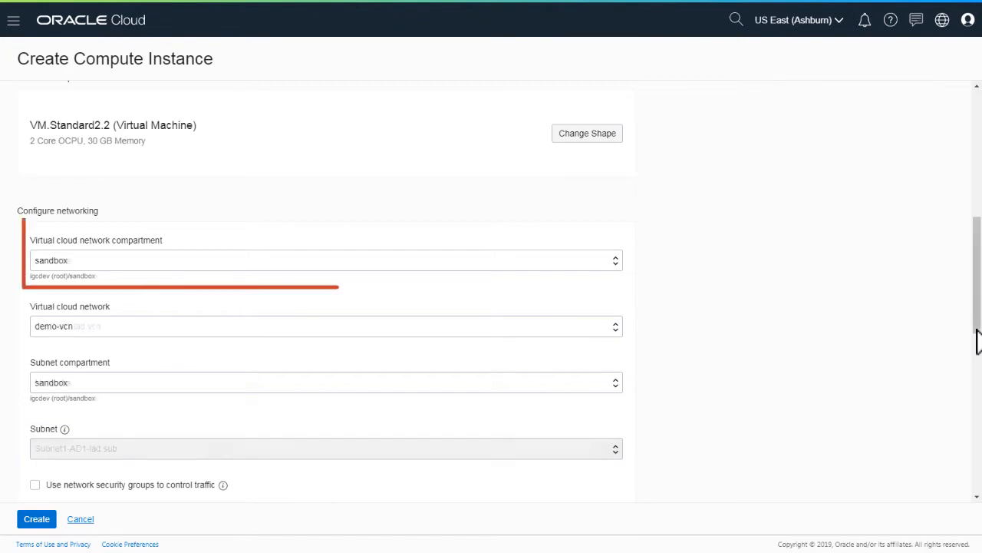
pyautogui.click(326, 260)
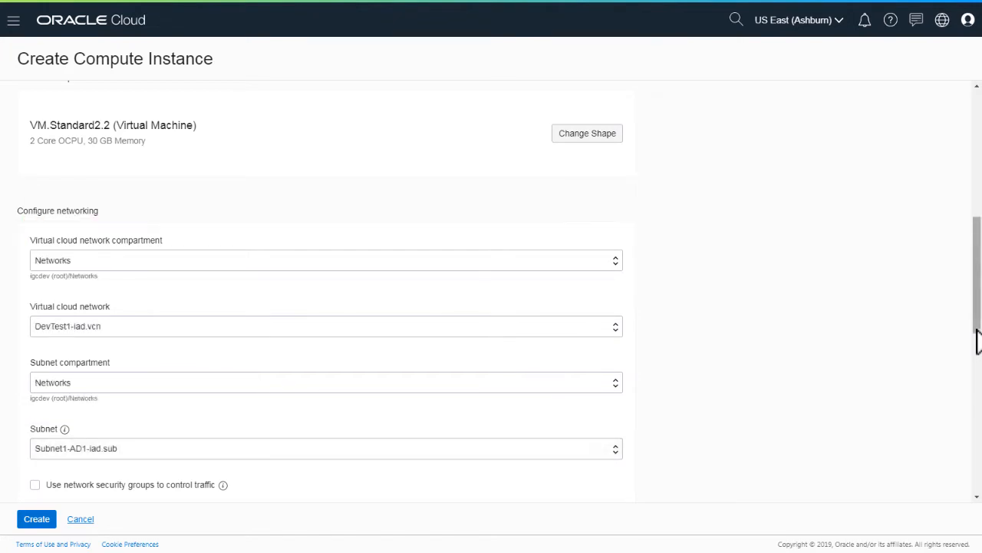
pyautogui.scroll(-3)
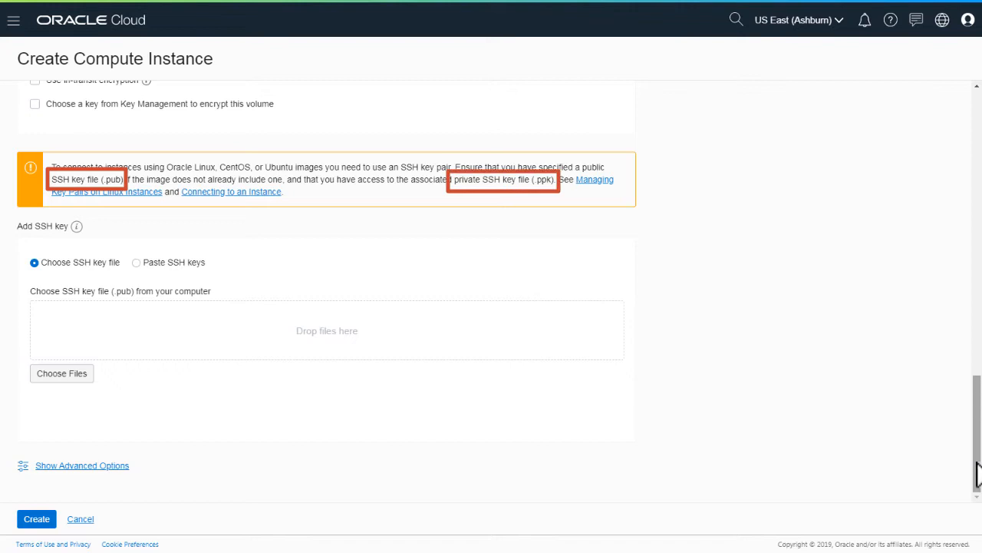
# Attach oci_ssh.pub from C:\oci\ocikey as the SSH key and create the instance.
pyautogui.click(62, 373)
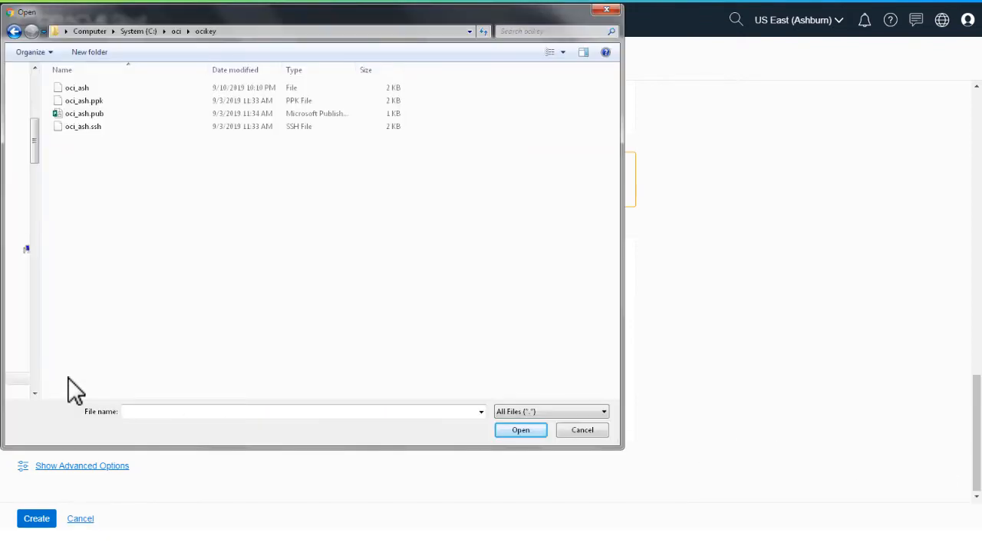
pyautogui.moveTo(93, 221)
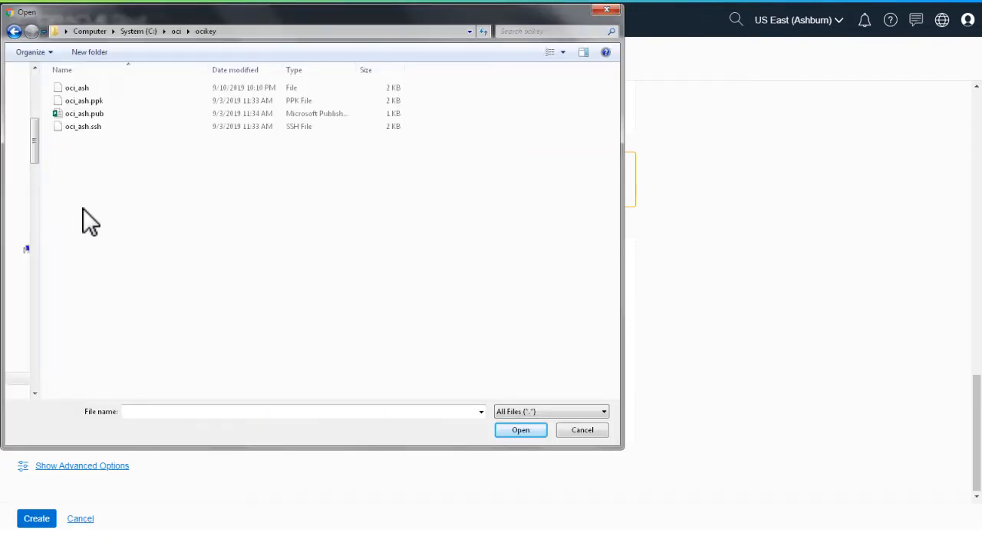
pyautogui.click(521, 430)
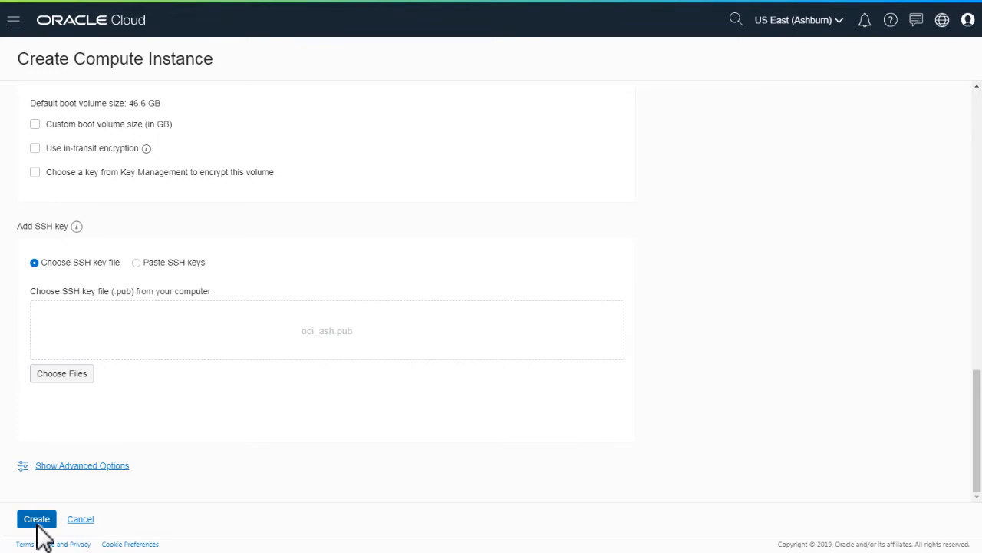
pyautogui.click(37, 519)
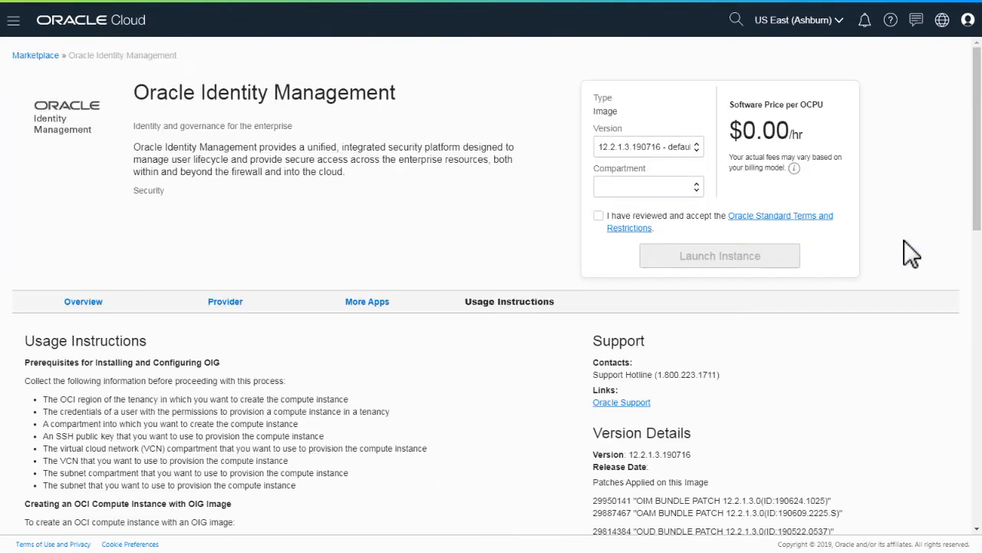
# Download idmcli.zip from the Configuring OIG By Using the idmcli Utility section.
pyautogui.scroll(-3)
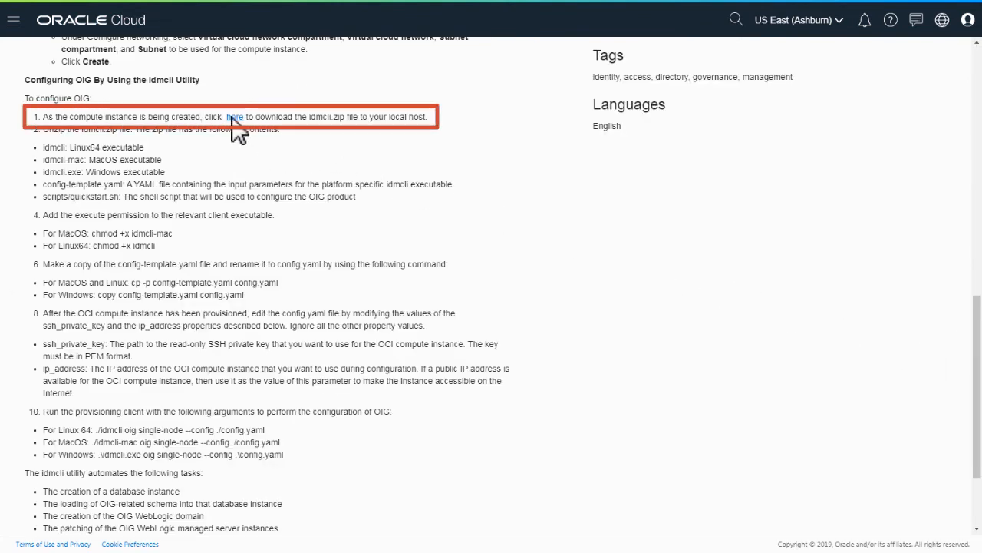
pyautogui.click(233, 116)
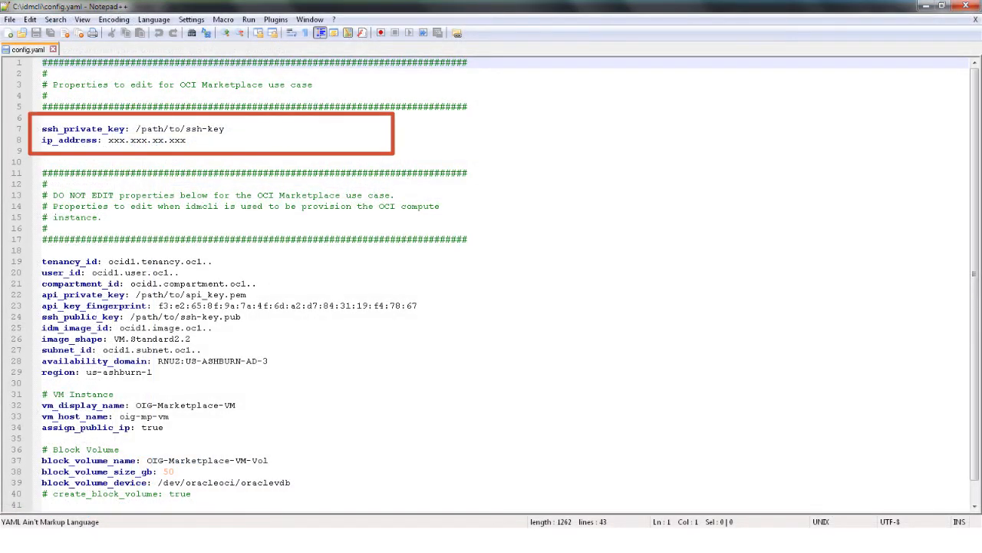
# Enter ssh_private_key C:\oci\ocikey\oci_ssh and ip_address 10.11.93.42 in config.yaml.
pyautogui.write('C:\\\\oci\\\\ocikey\\\\oci_ssh')
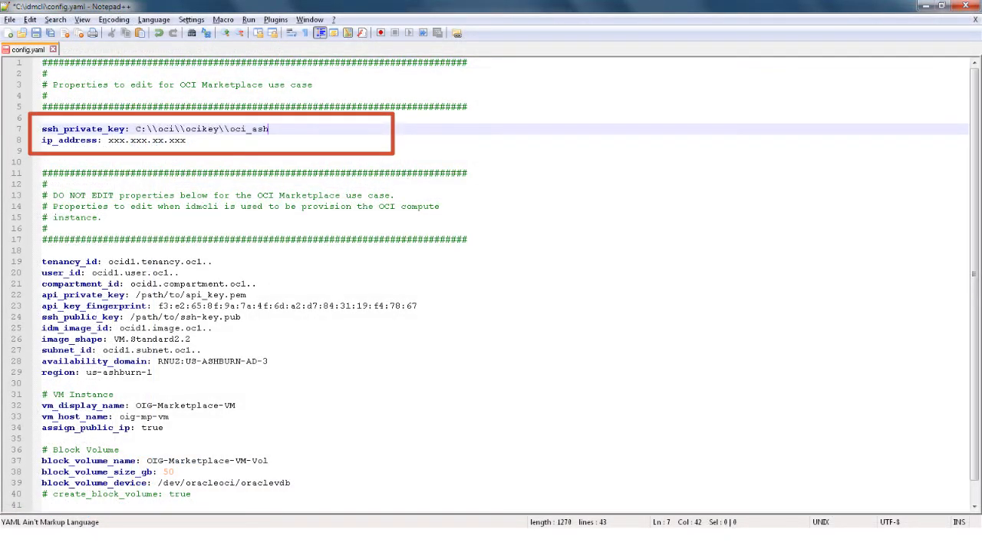
pyautogui.write('10.11.93.42')
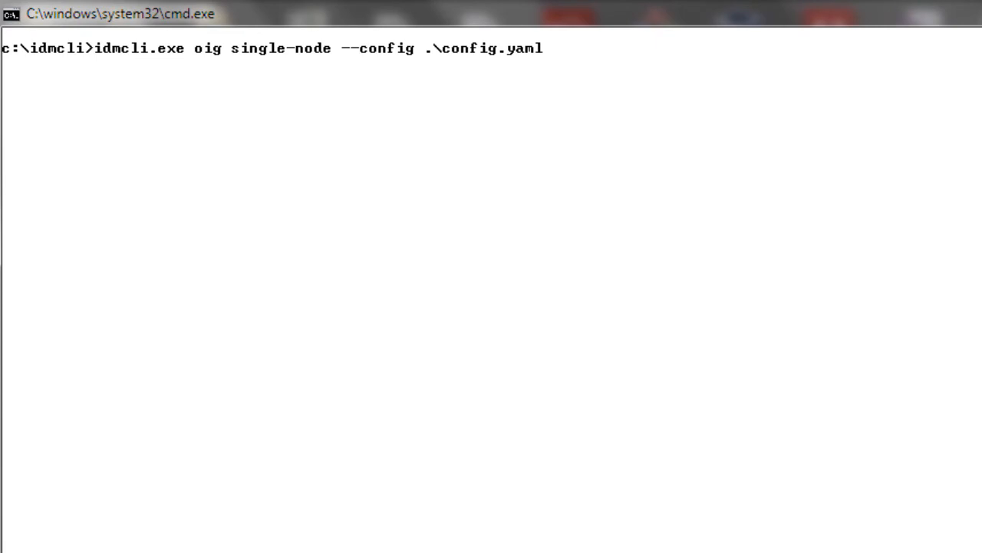
# Run idmcli.exe oig single-node with config.yaml and follow the database and listener startup output.
pyautogui.press('enter')
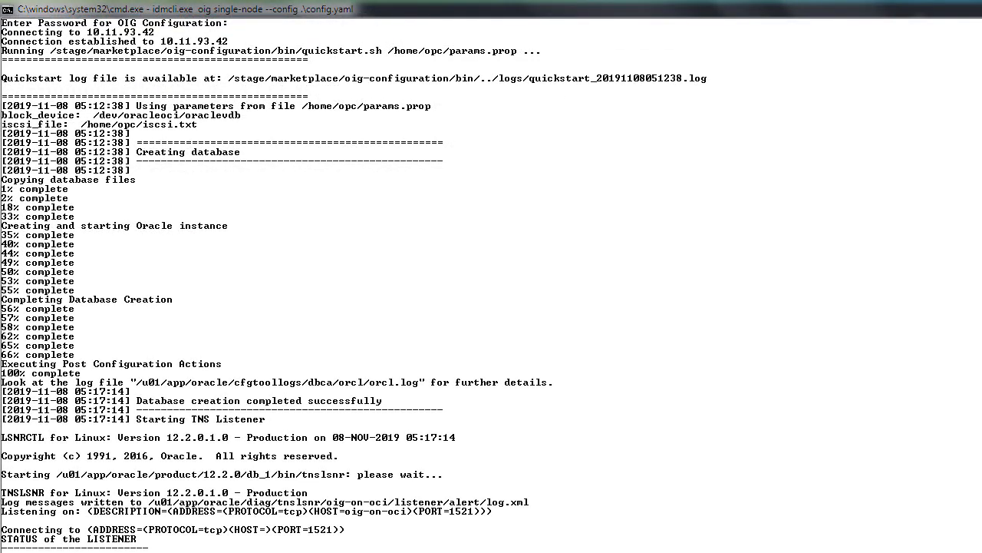
pyautogui.scroll(-3)
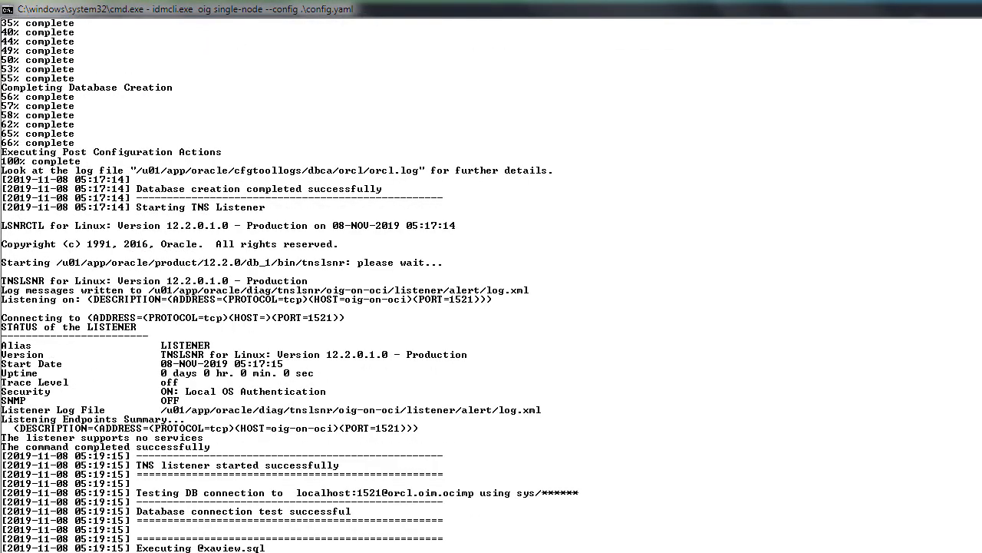